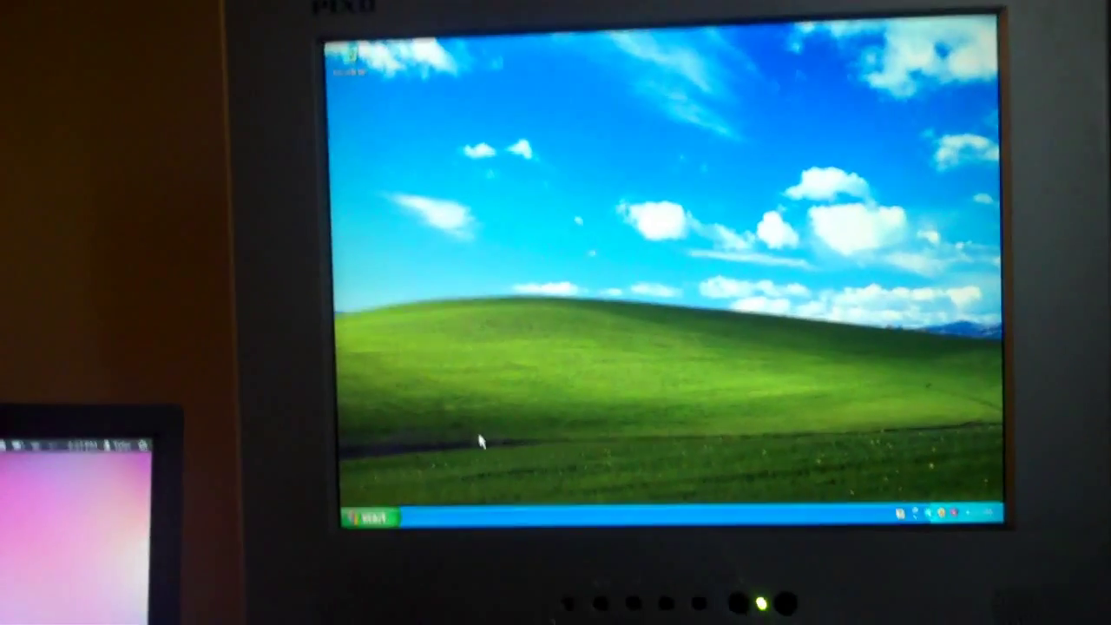
- Show the Favorites menu over the 'cannot display the webpage' error page
{"action": "left_click", "coordinate": [368, 517]}
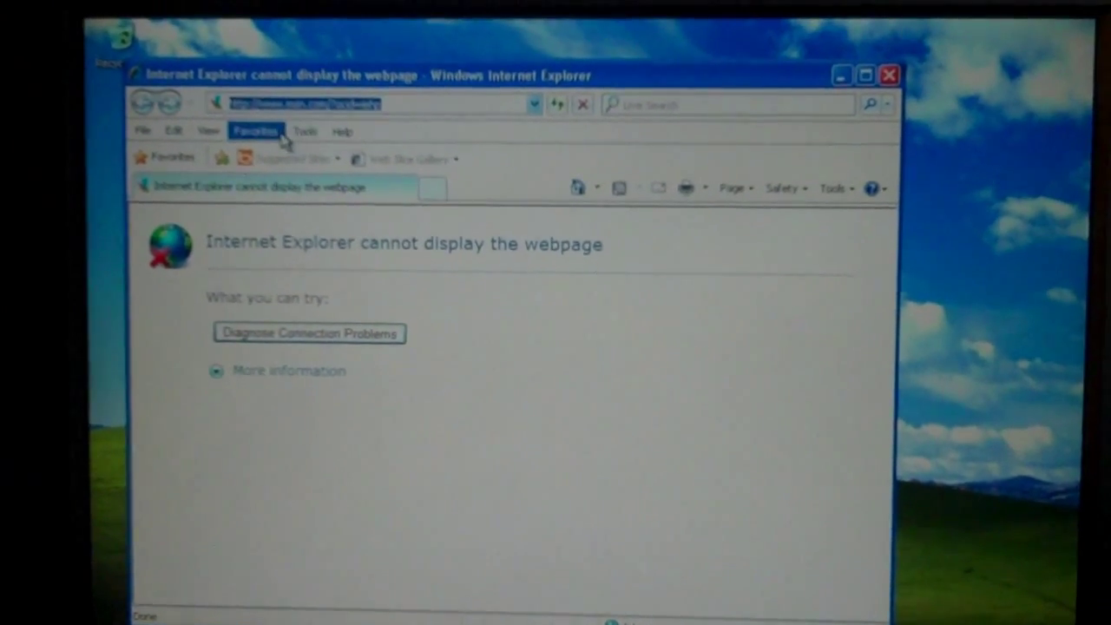
{"action": "left_click", "coordinate": [255, 132]}
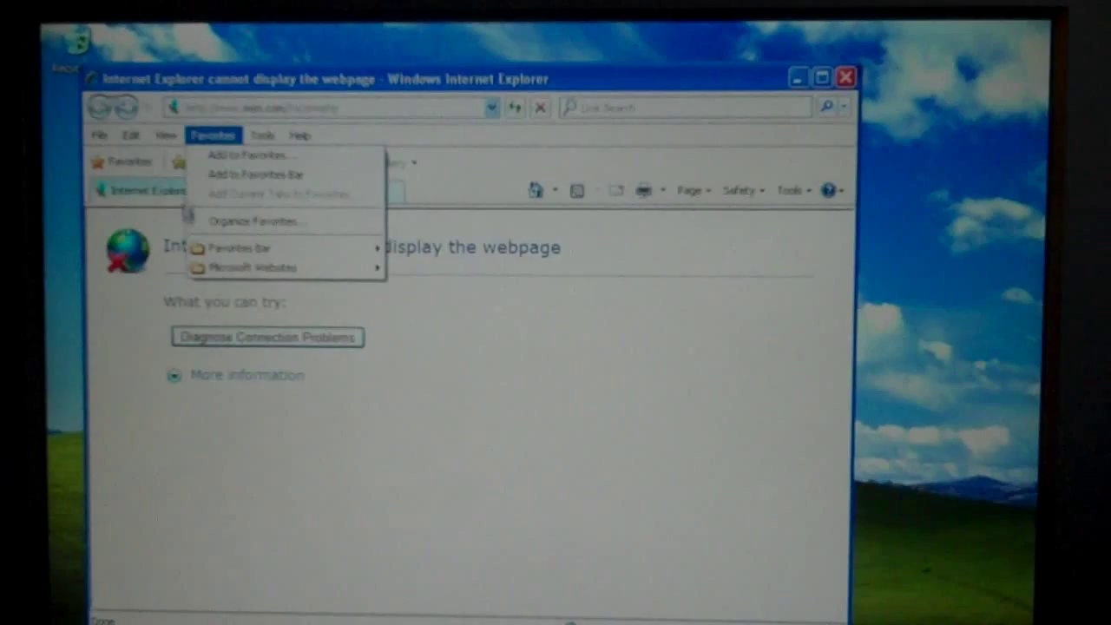